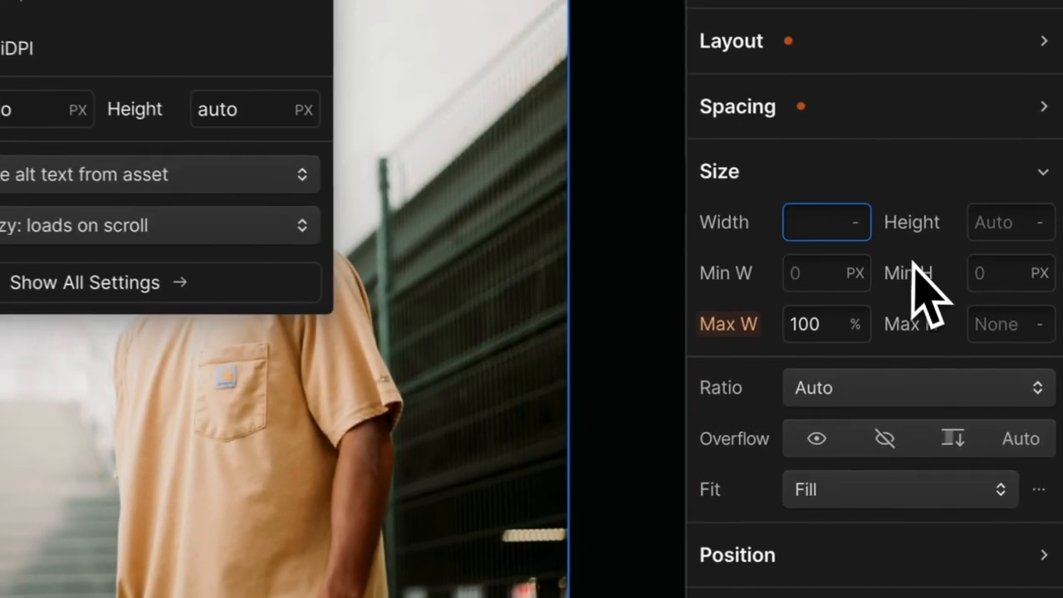
- Give the hero image 100% width and the Univisium/Netflix 2:1 aspect ratio
text(100)
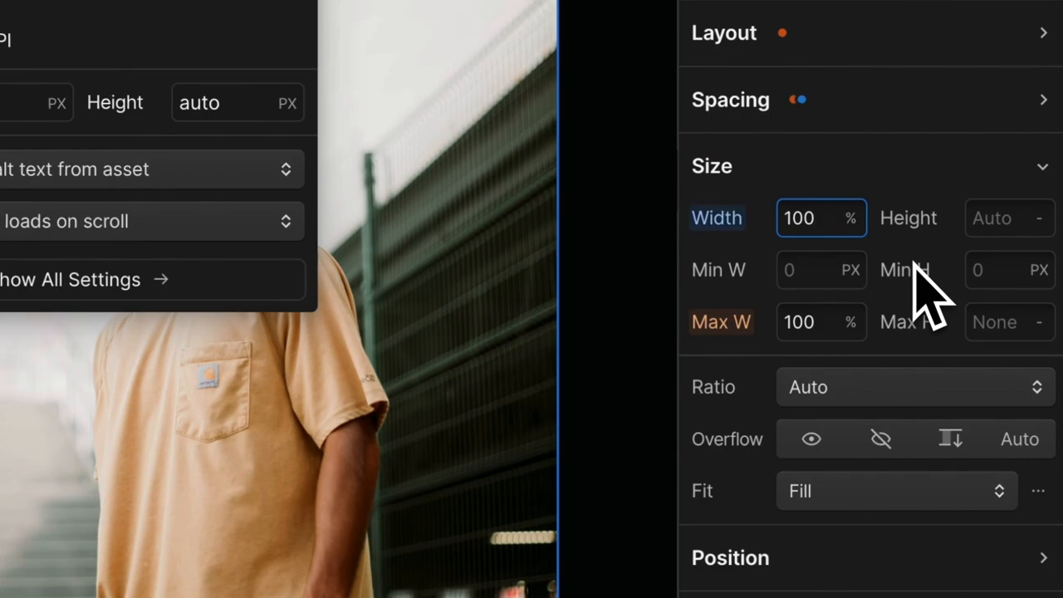
click(914, 387)
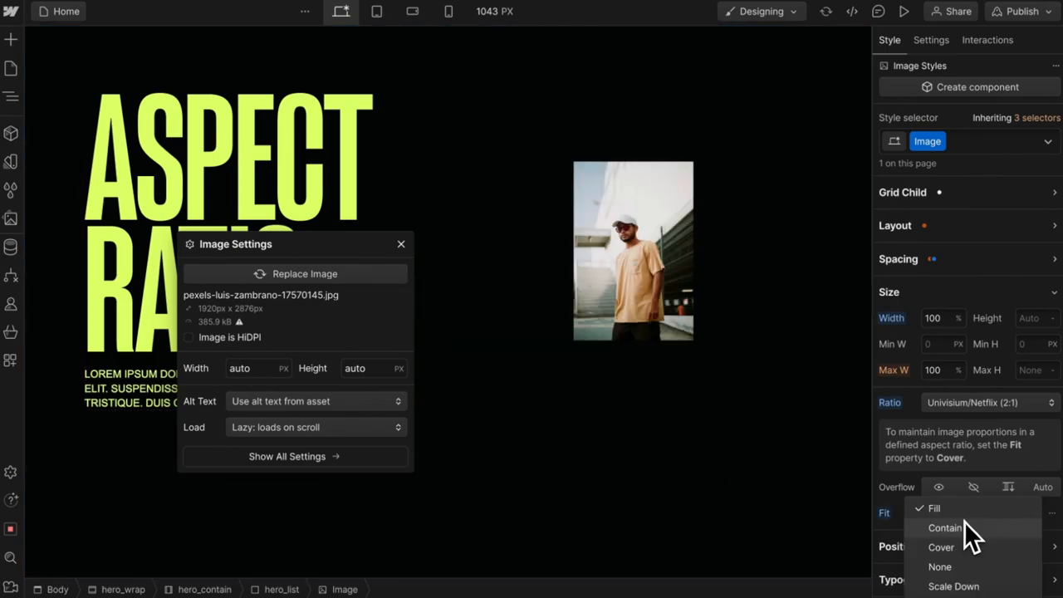
- Set the image Fit to Cover and give the All Images style 100% width
click(942, 547)
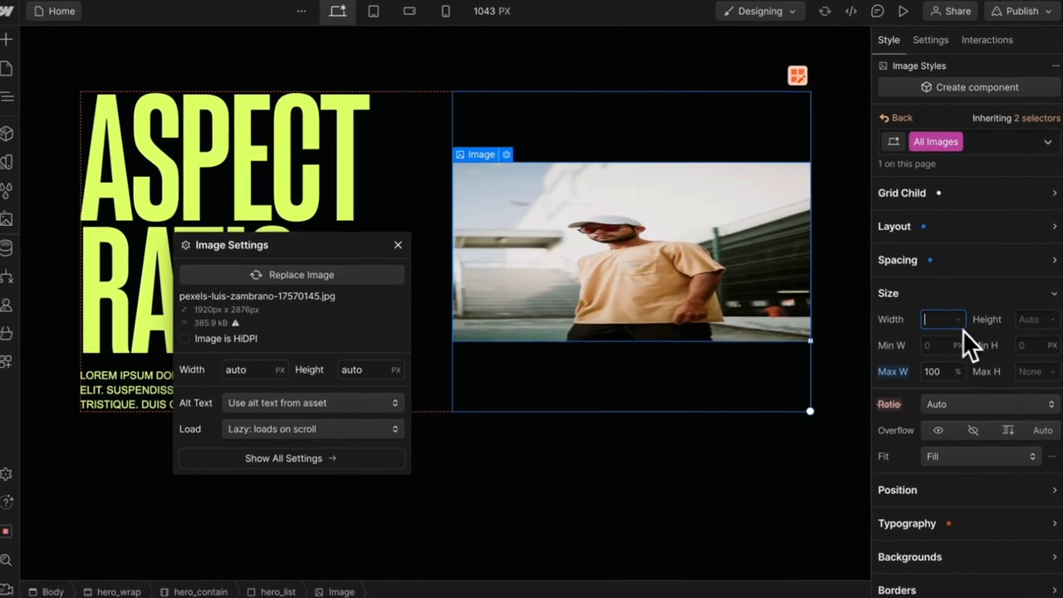
text(100)
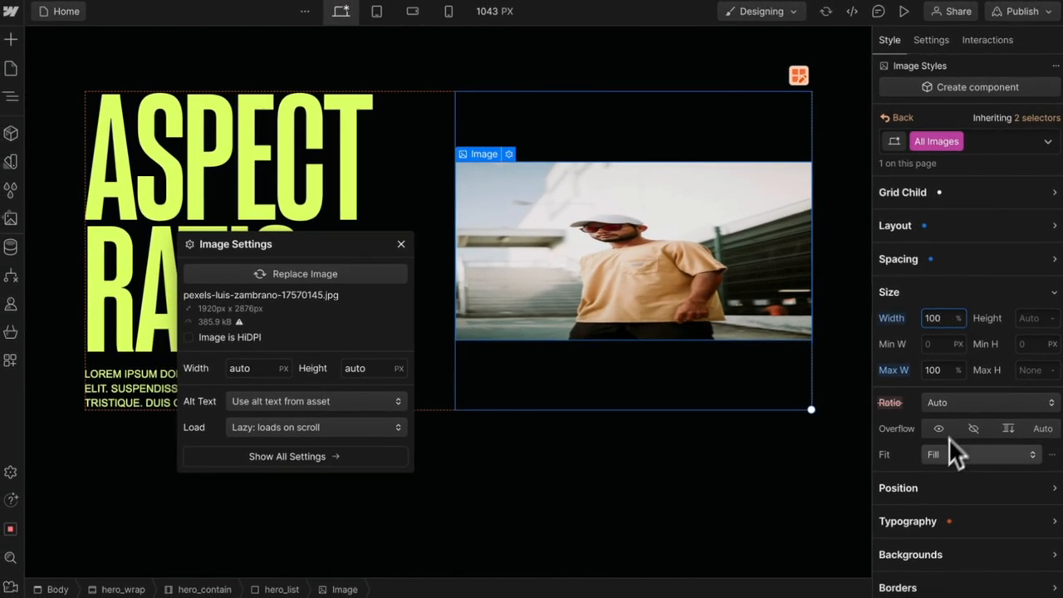
click(980, 454)
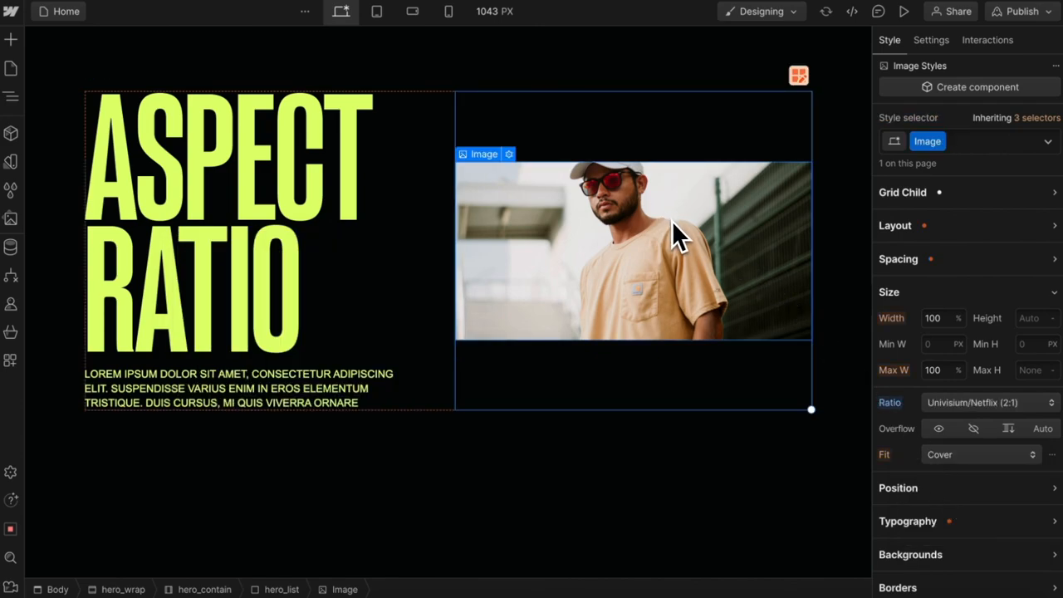
- Switch the hero image to a custom ratio with height 6.5 (5:6.5)
click(988, 402)
text(5)
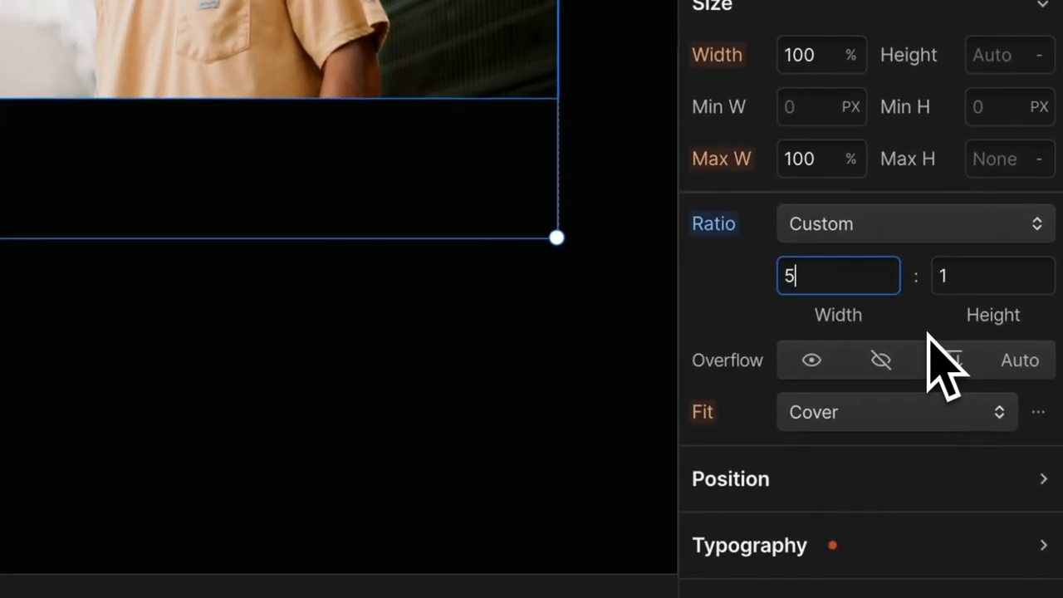
click(993, 275)
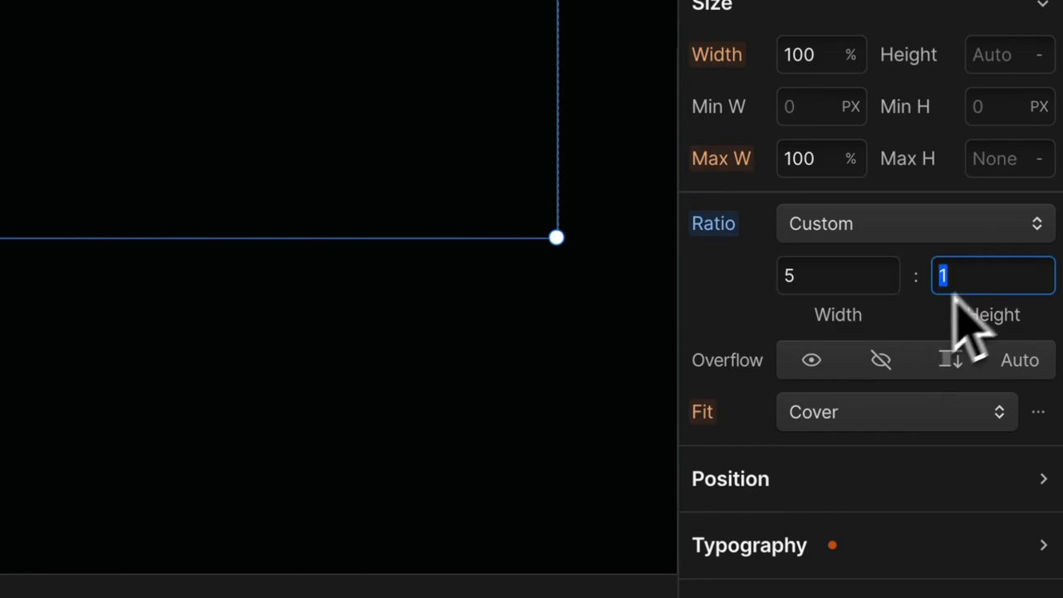
text(6.5)
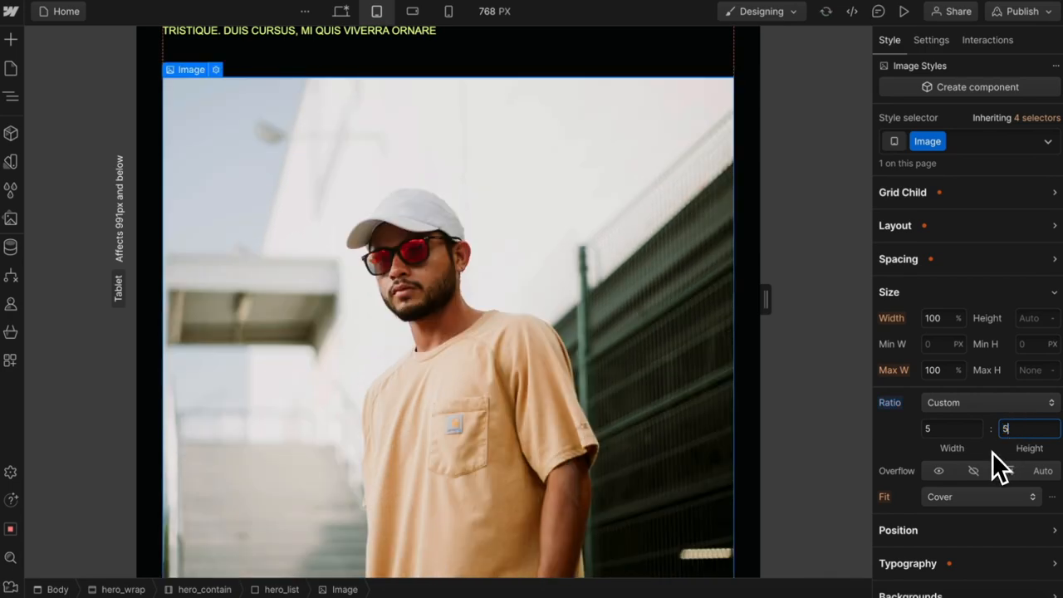
- Set the tablet ratio to 5:3, then preview at a narrower phone width and desktop
text(3)
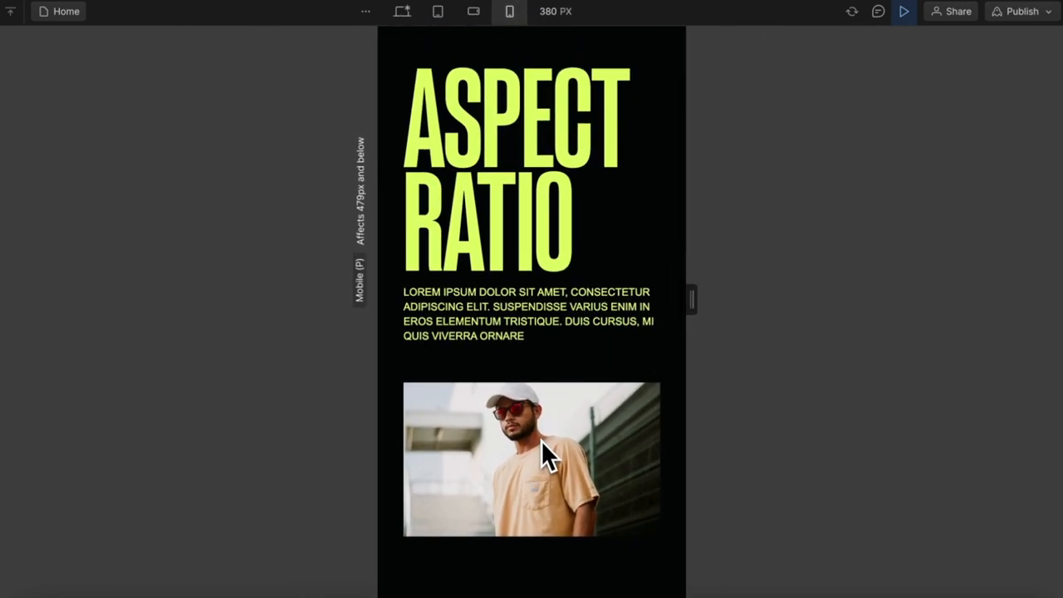
drag(692, 300, 653, 300)
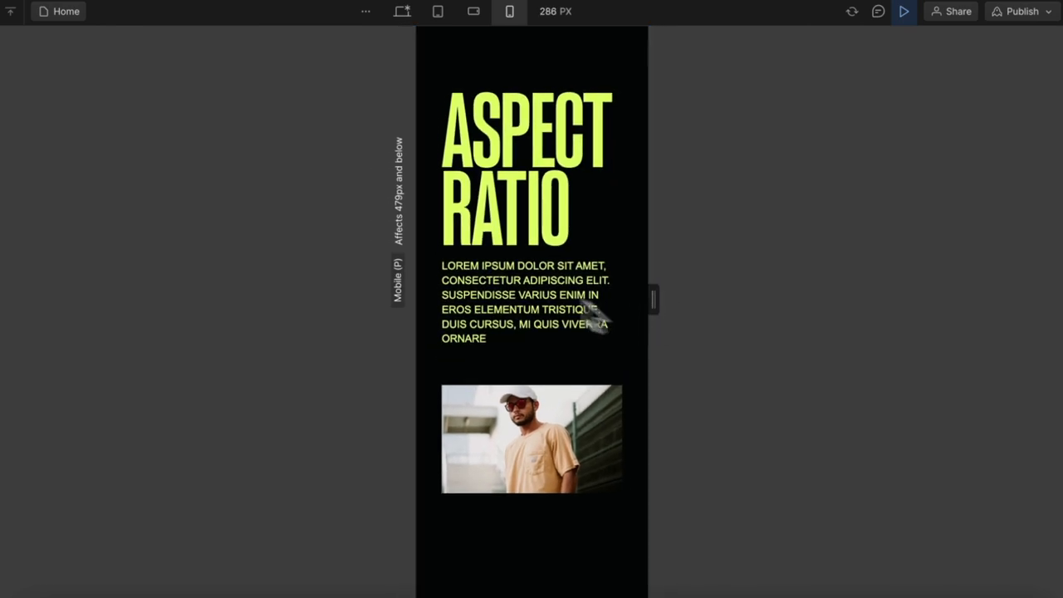
click(401, 11)
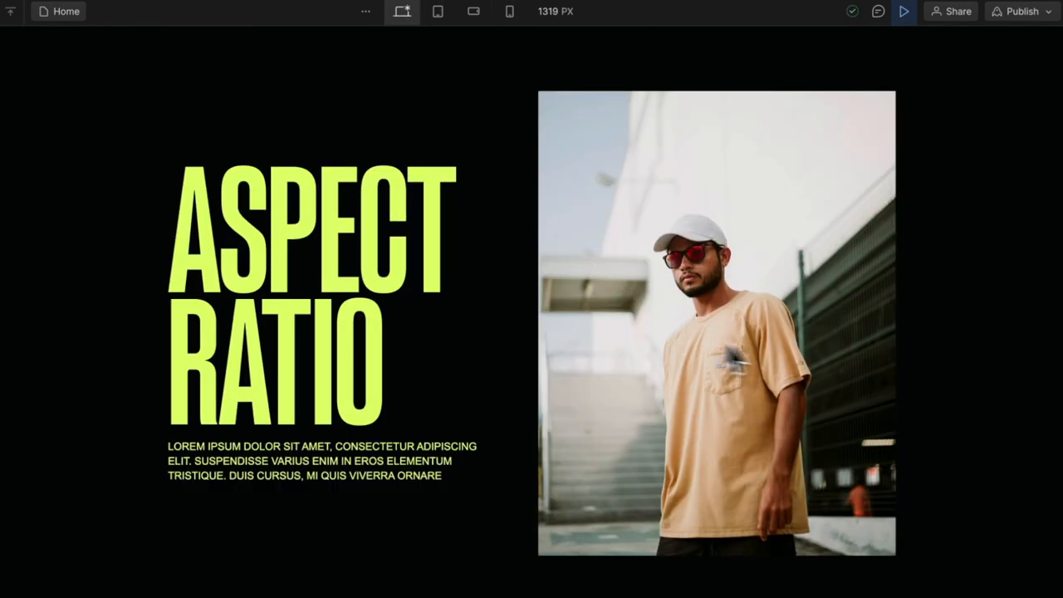